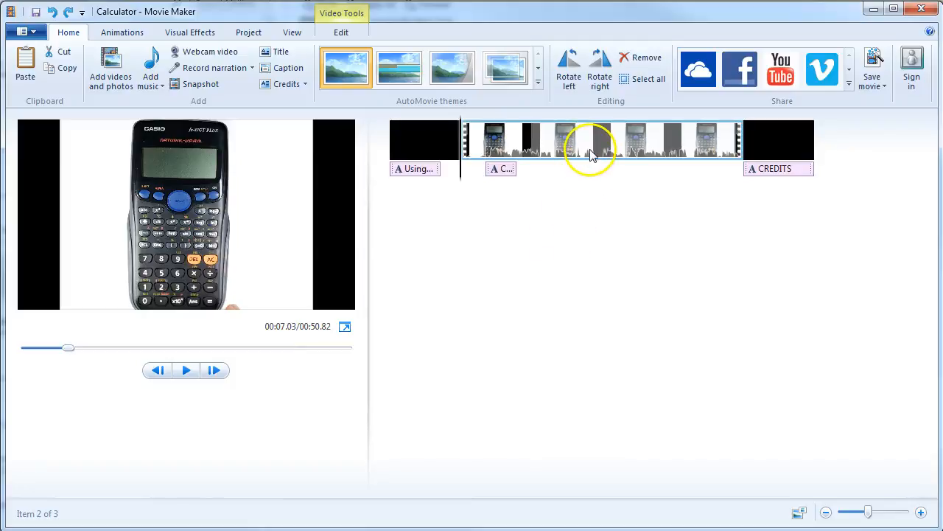
pyautogui.moveTo(590, 147)
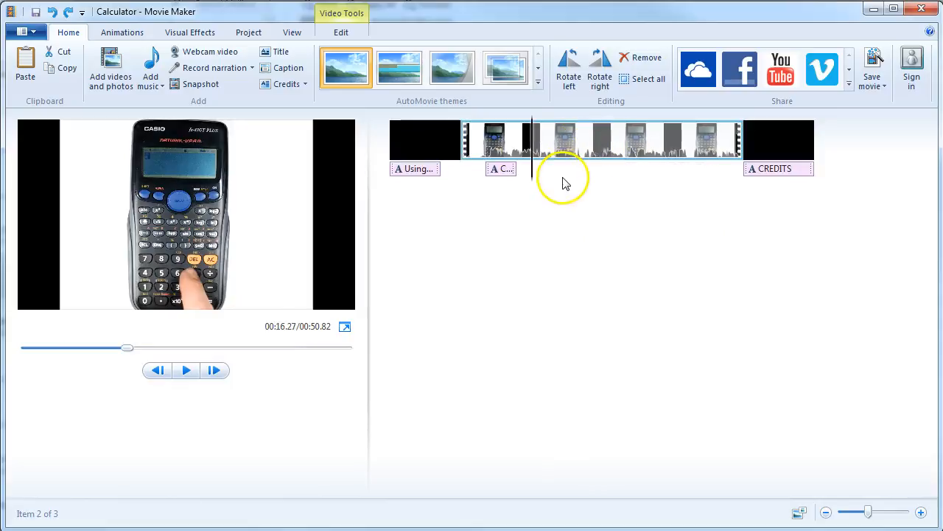
pyautogui.moveTo(598, 161)
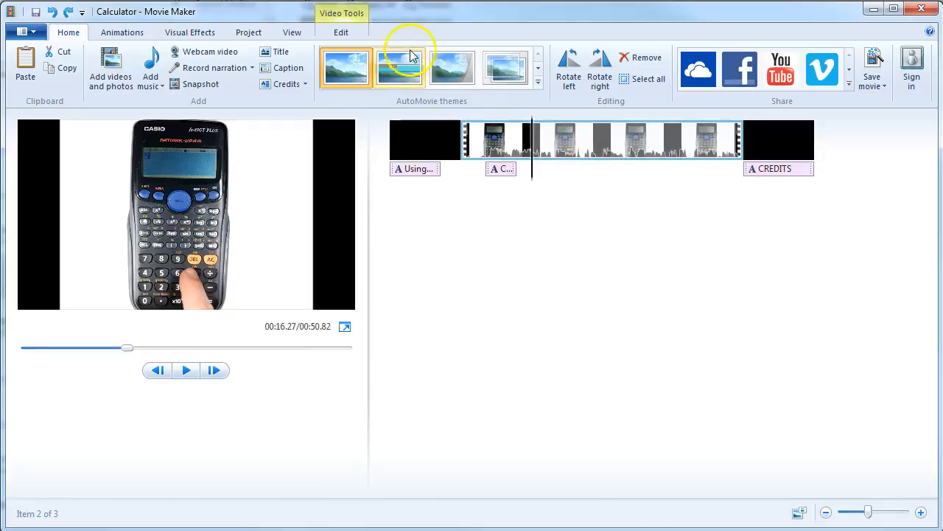
# Step: Split the calculator clip at the cut point and remove the middle piece, leaving a 44.12-second movie
pyautogui.click(341, 32)
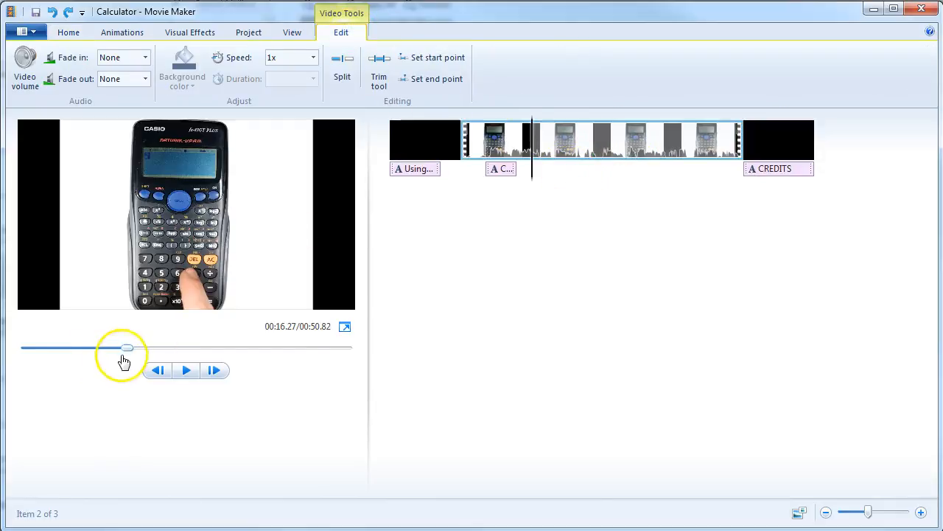
pyautogui.moveTo(126, 347); pyautogui.dragTo(168, 348)
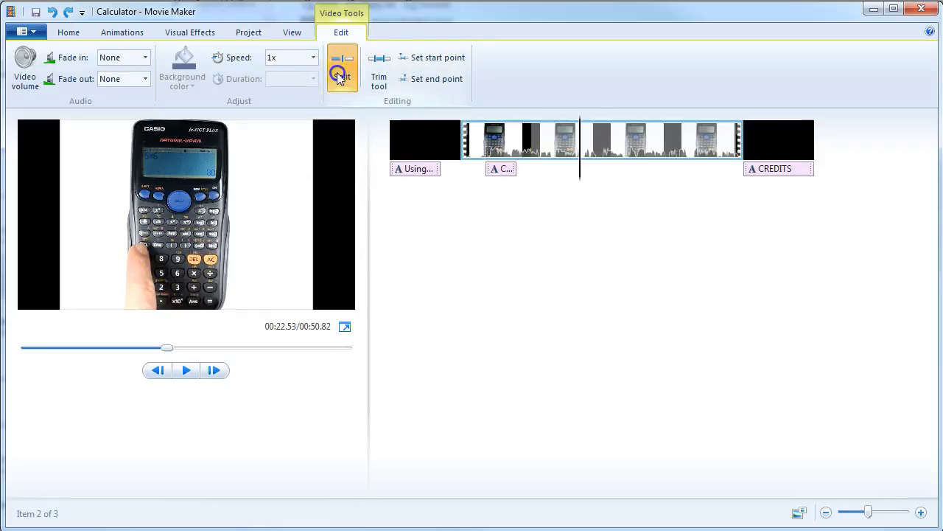
pyautogui.click(342, 67)
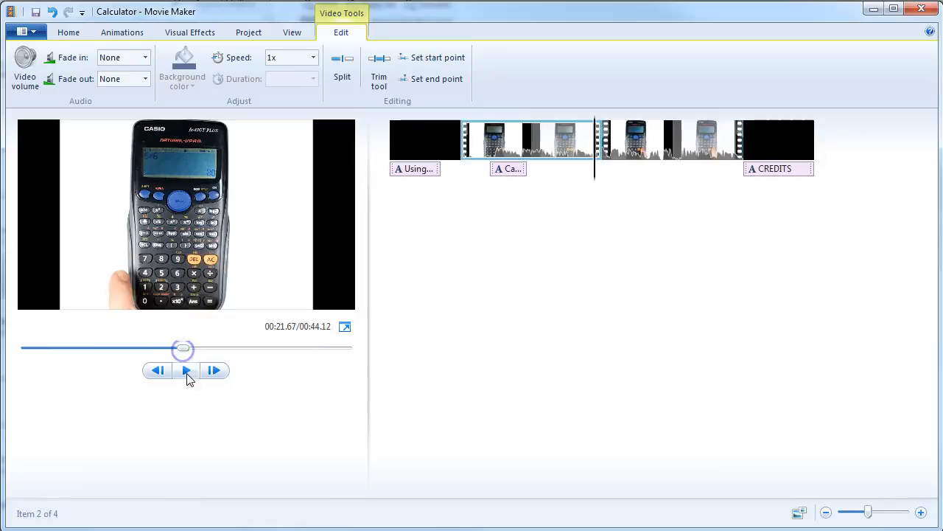
pyautogui.click(185, 371)
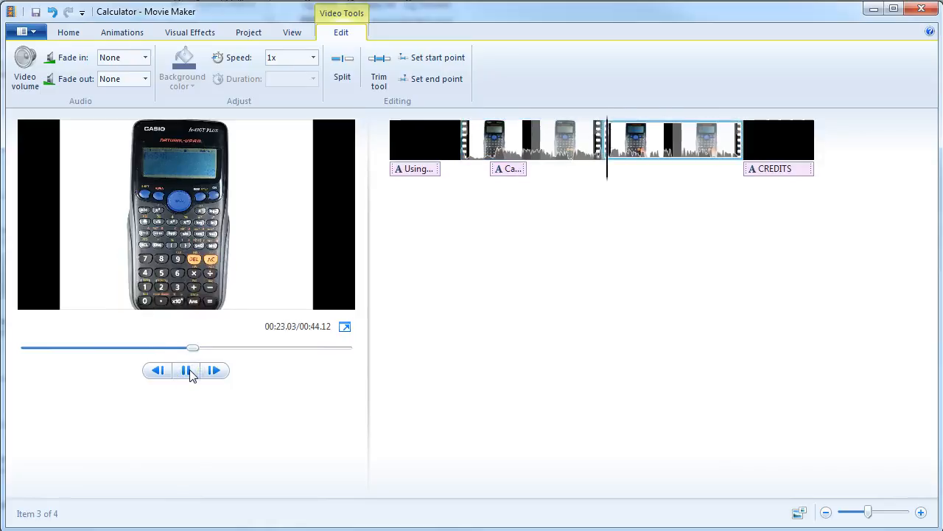
pyautogui.click(186, 370)
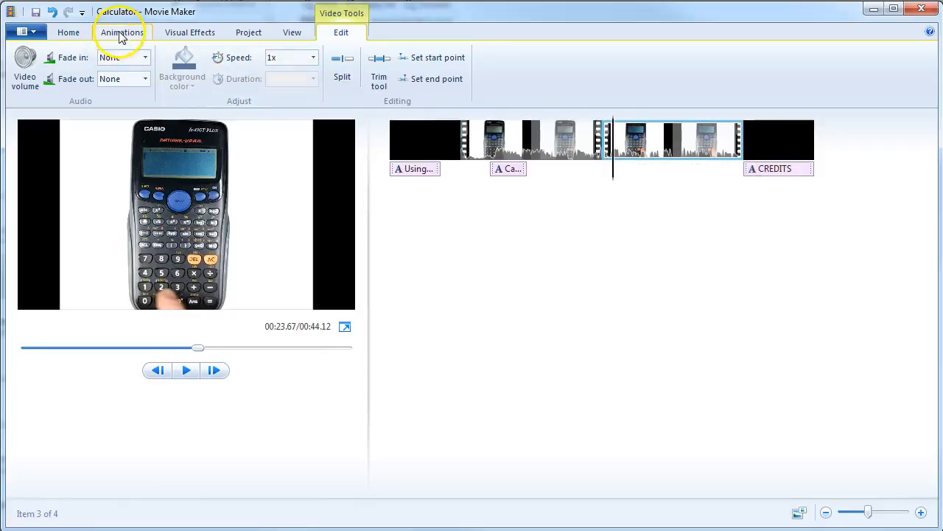
pyautogui.click(121, 33)
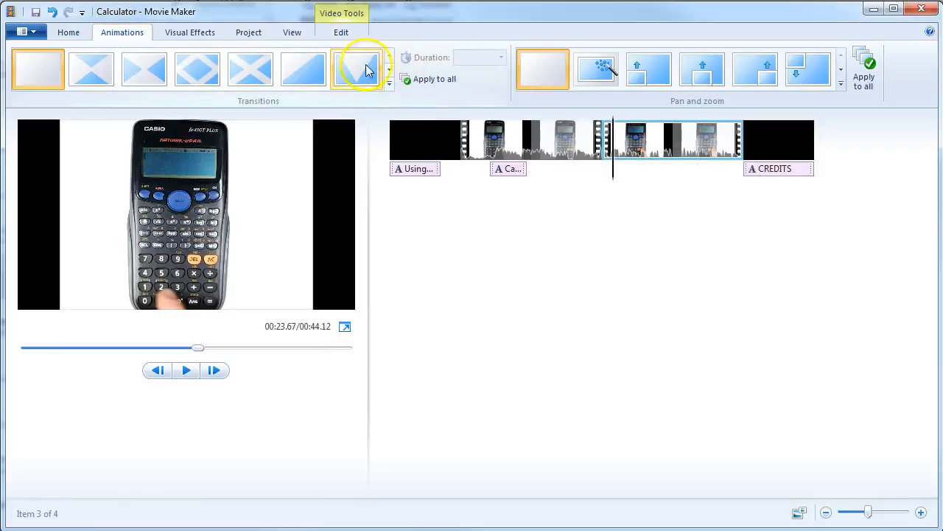
# Step: Apply the Flip transition at the cut and preview it from just before the join
pyautogui.click(389, 71)
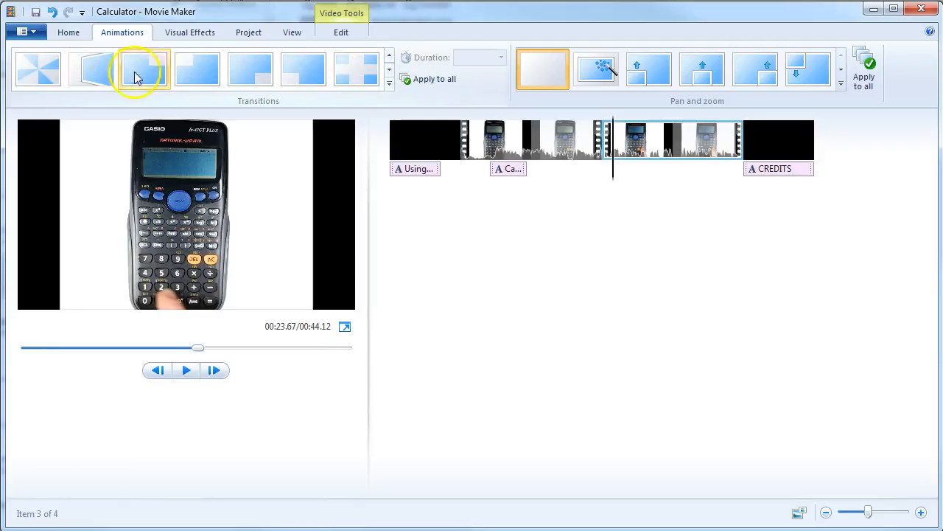
pyautogui.click(91, 69)
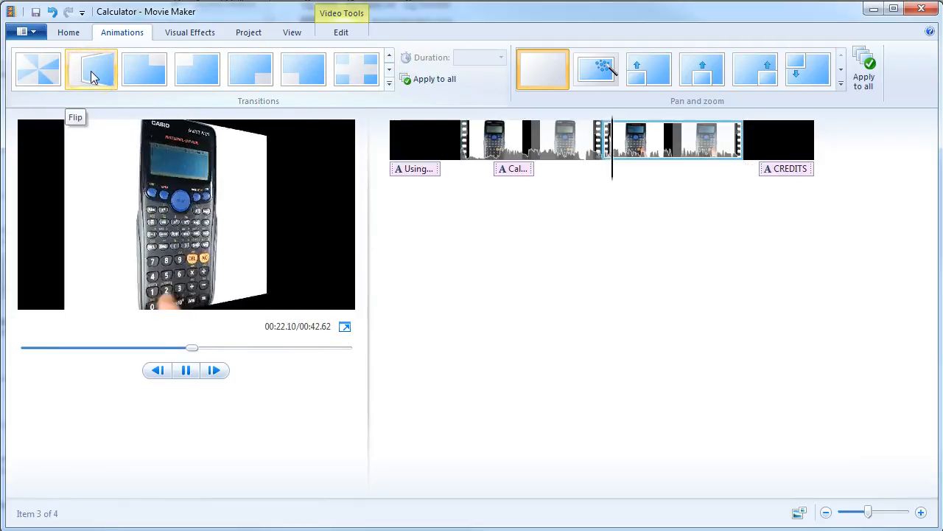
pyautogui.click(91, 70)
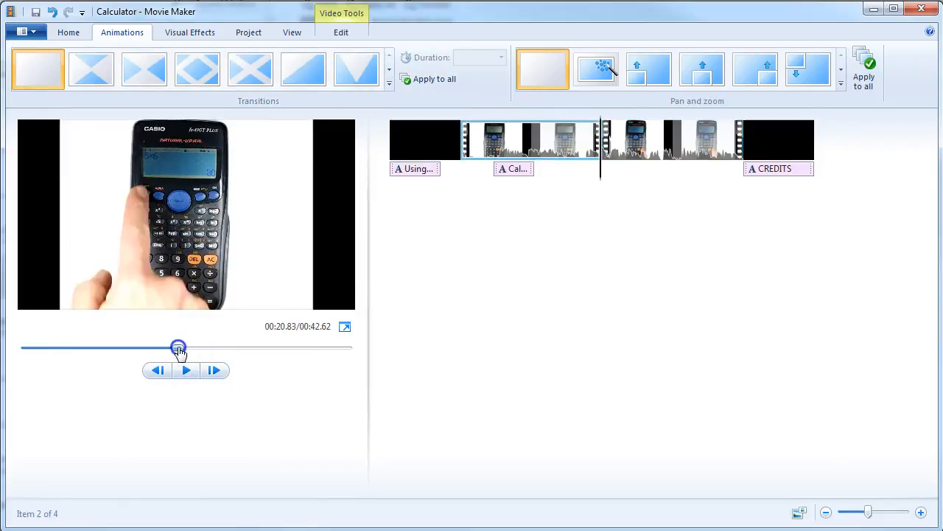
pyautogui.click(186, 370)
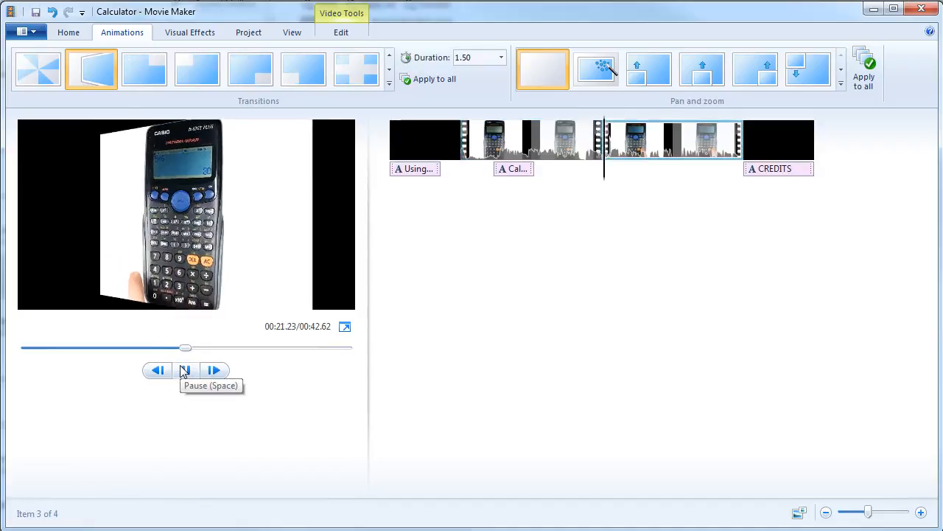